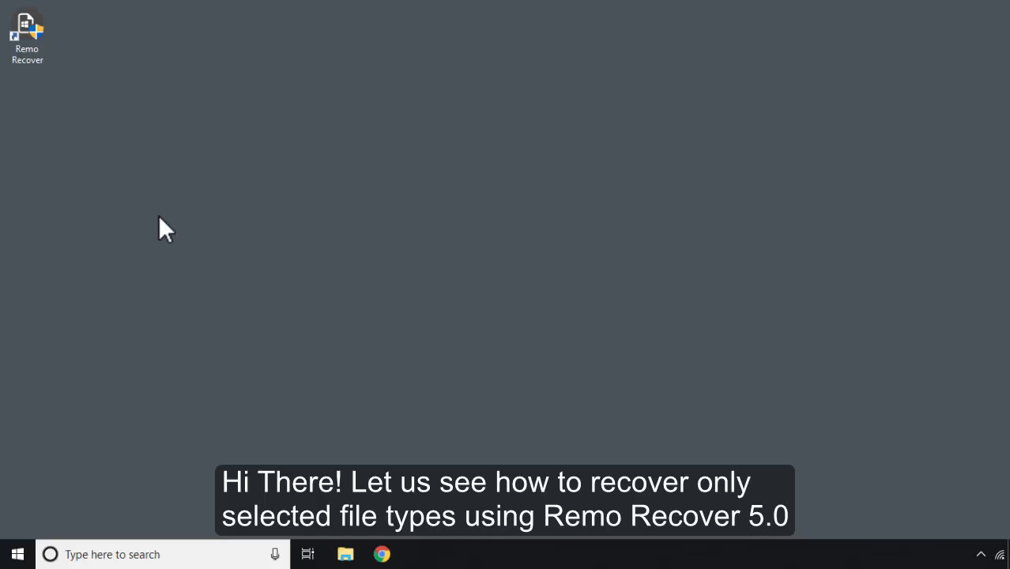
mouse_move(382, 387)
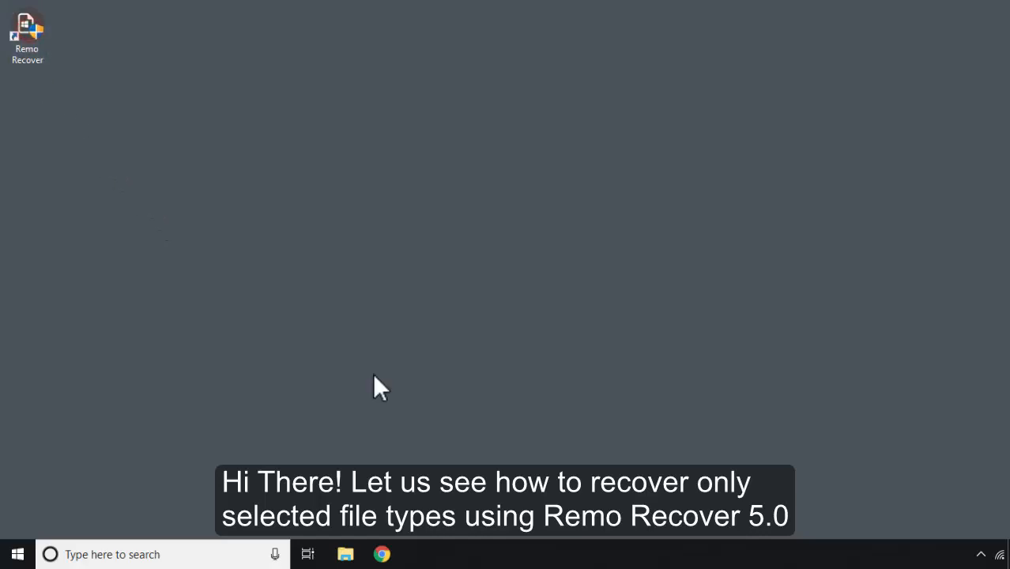
Launch Remo Recover 5.0 from its desktop shortcut to reach the drive list.
double_click(27, 32)
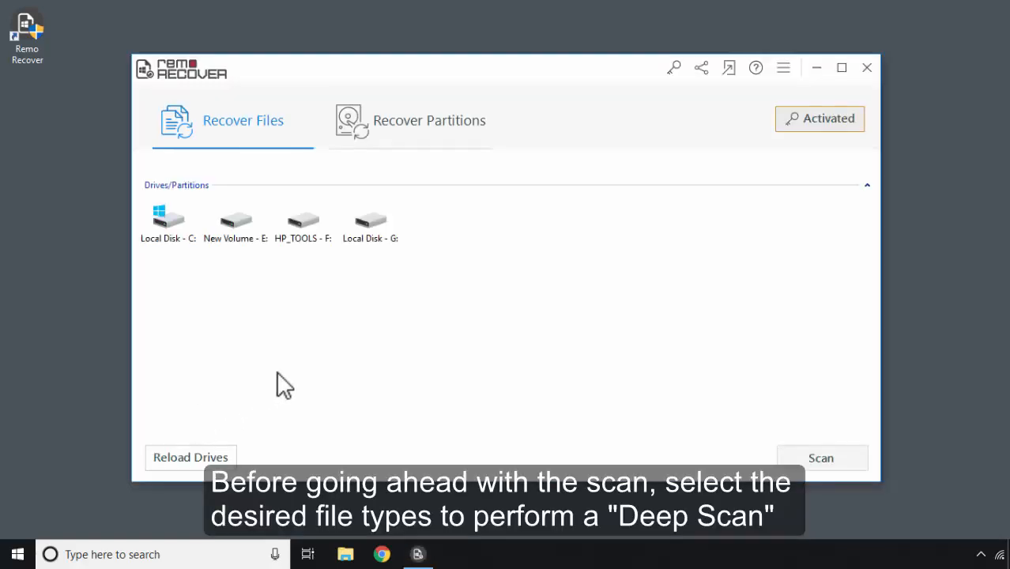
mouse_move(786, 102)
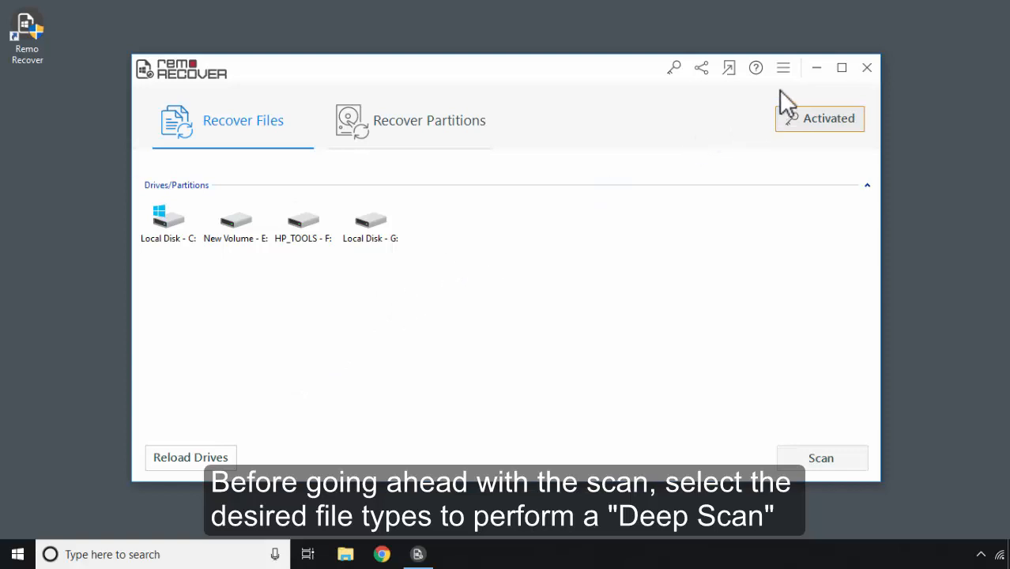
In Settings, unmark all file types, keep only .cr2 and .jpeg, and apply.
click(782, 67)
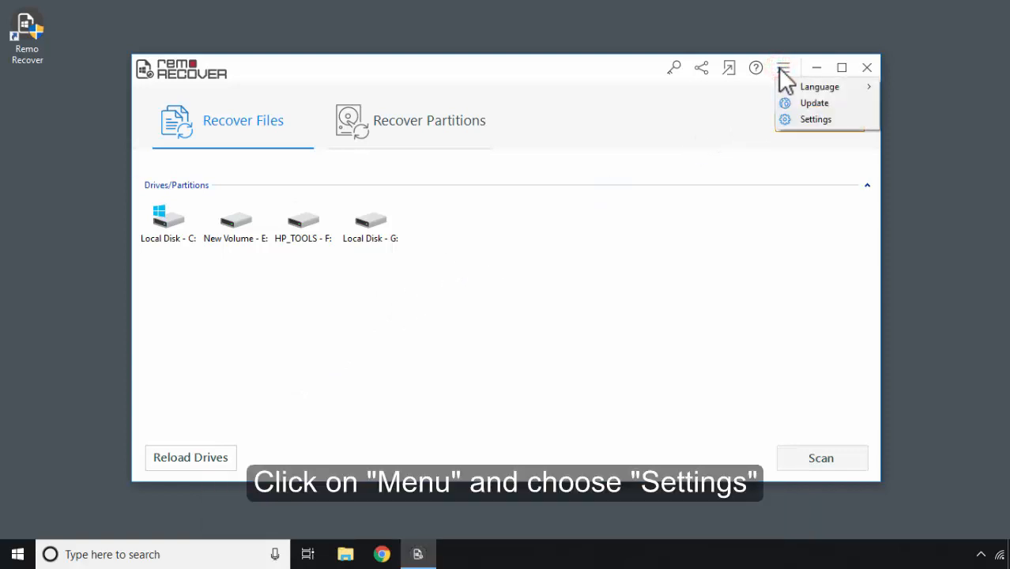
click(815, 119)
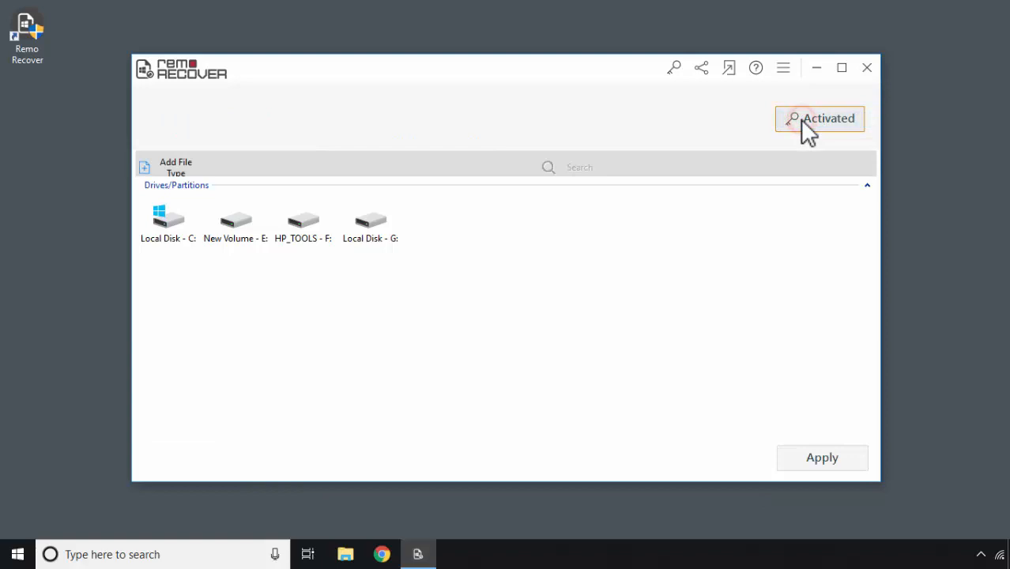
click(176, 167)
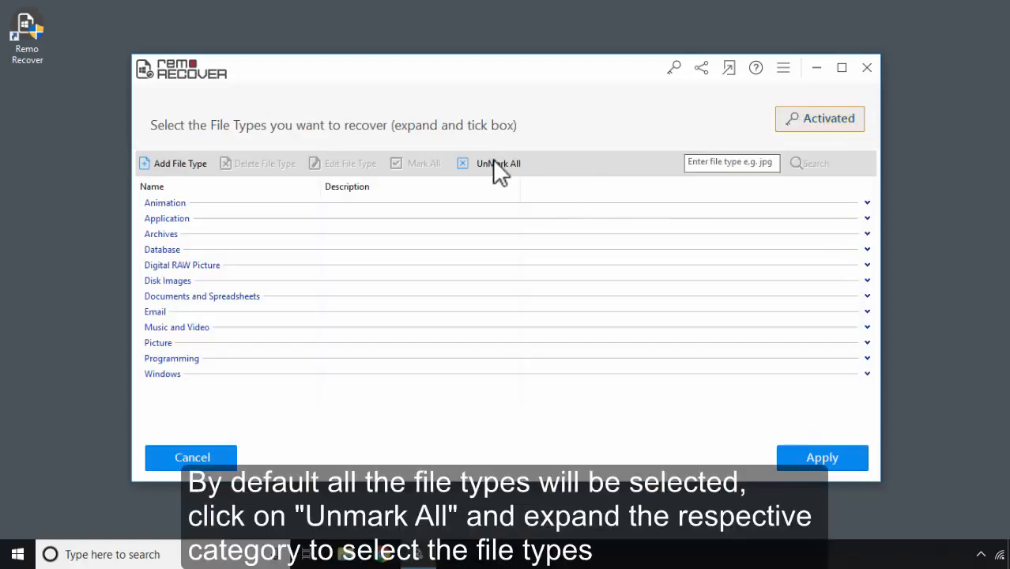
click(498, 163)
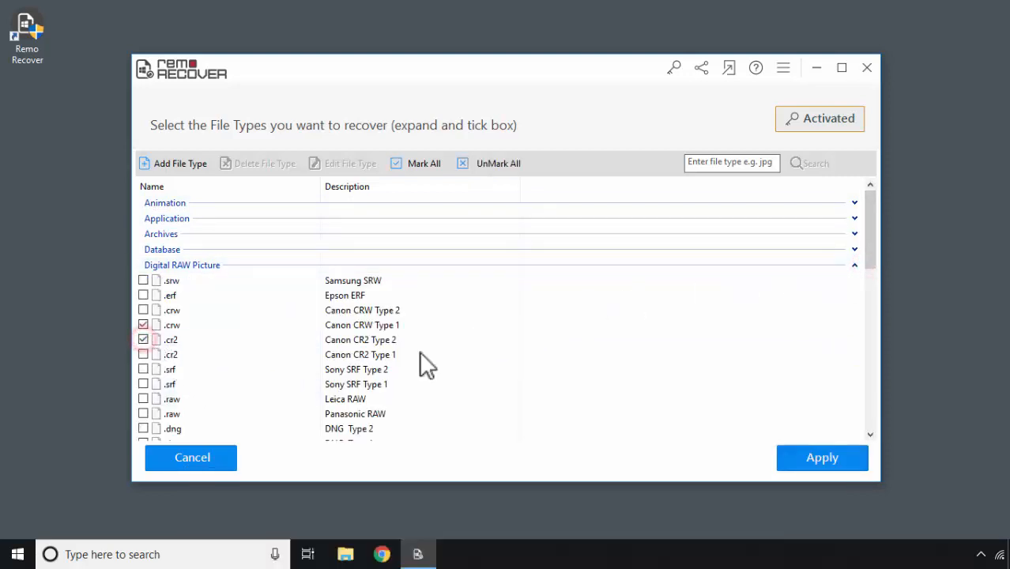
click(854, 265)
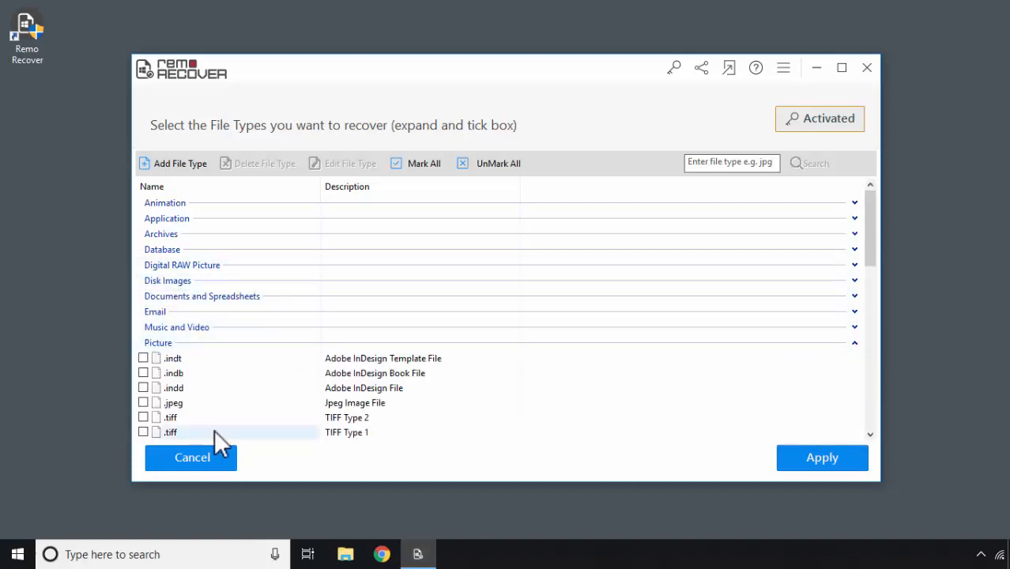
click(143, 402)
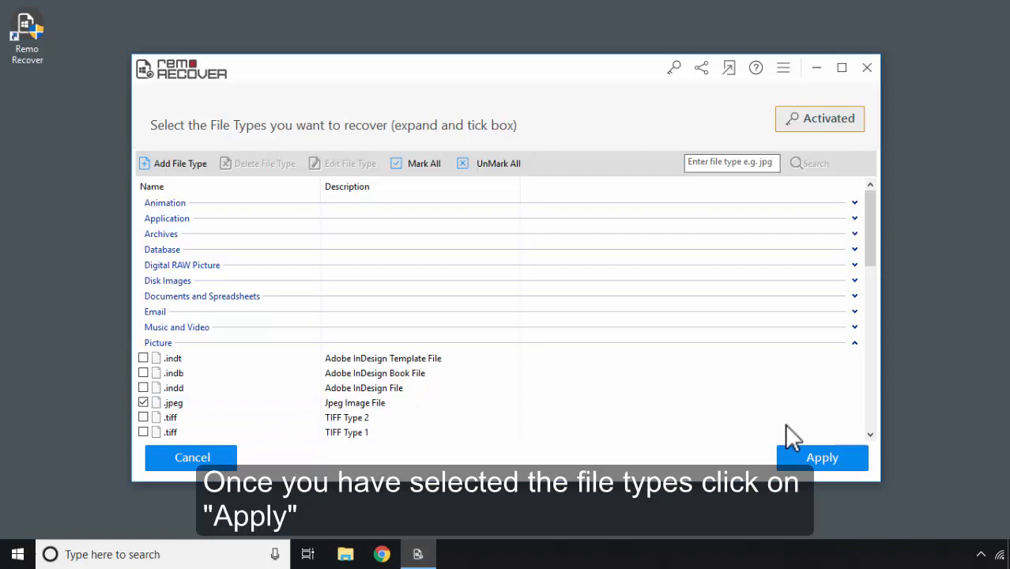
click(822, 457)
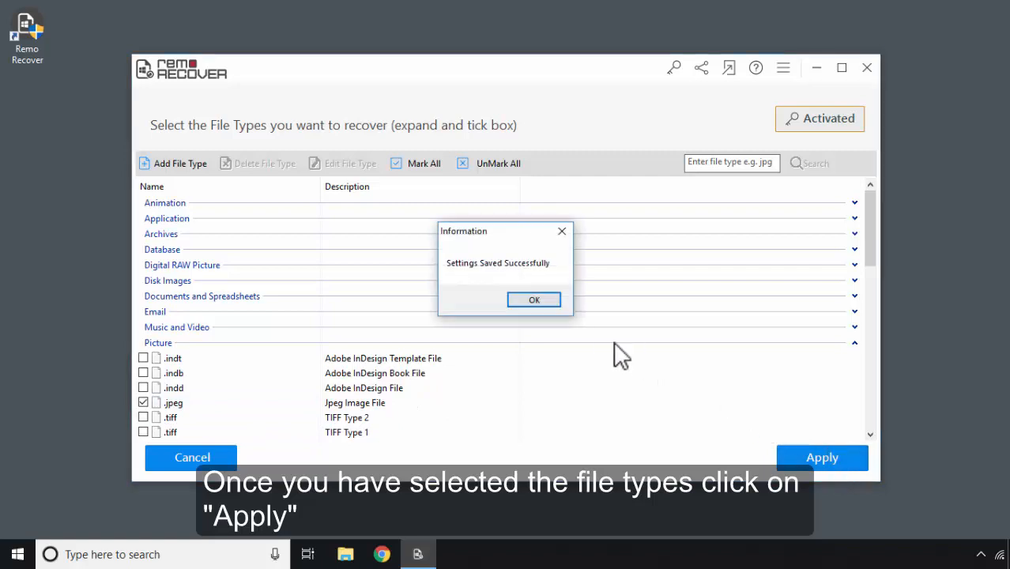
click(534, 299)
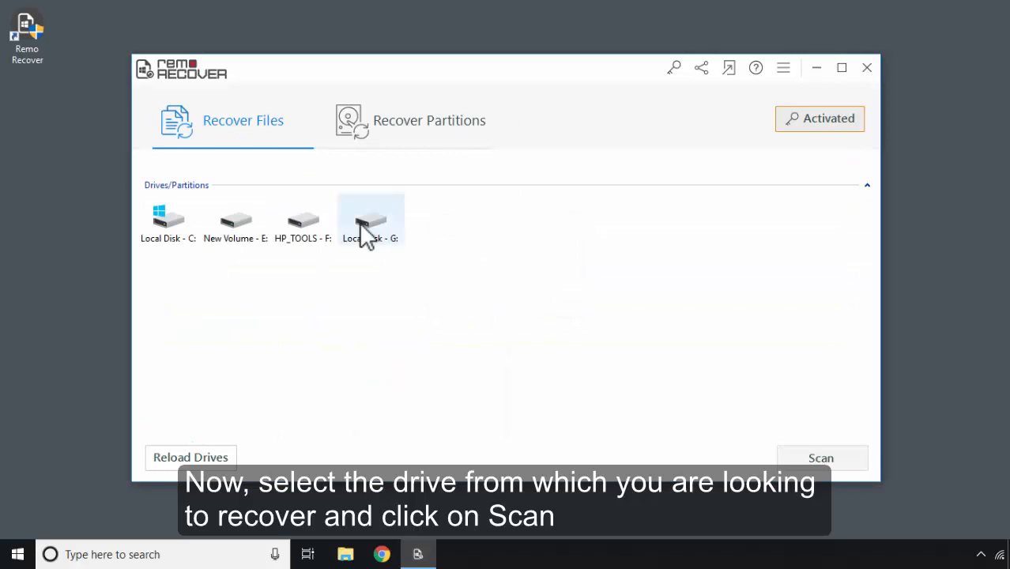
Quick-scan Local Disk - G: for recoverable files.
click(370, 219)
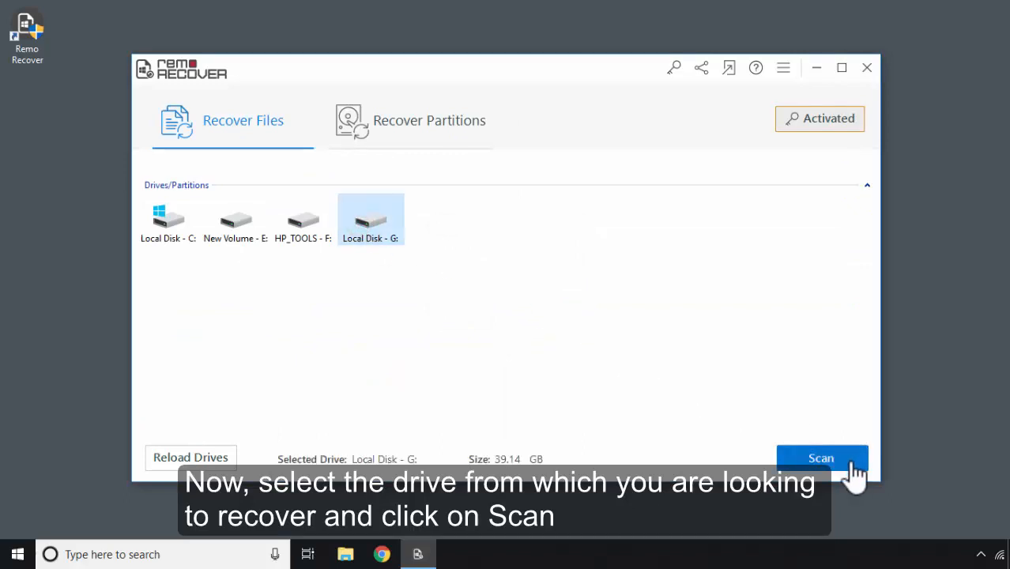
click(822, 458)
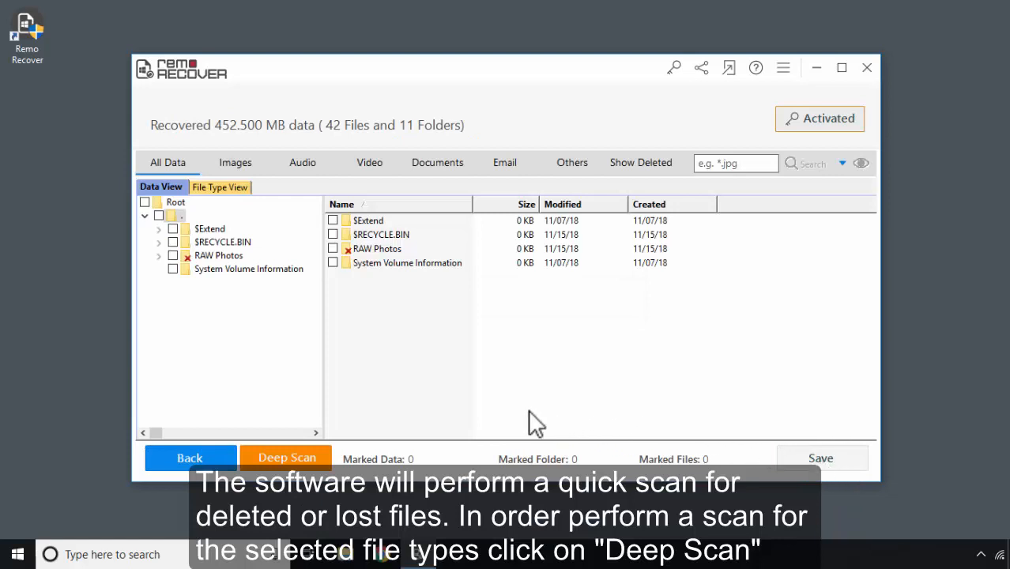
mouse_move(419, 418)
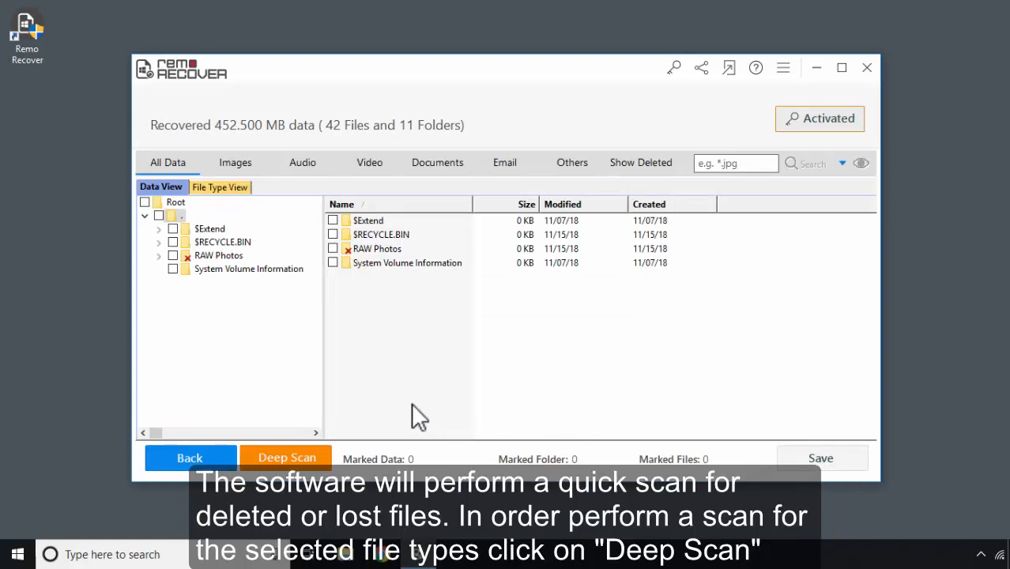
Open the RAW Photos results folder and run a Deep Scan of drive G:.
click(218, 255)
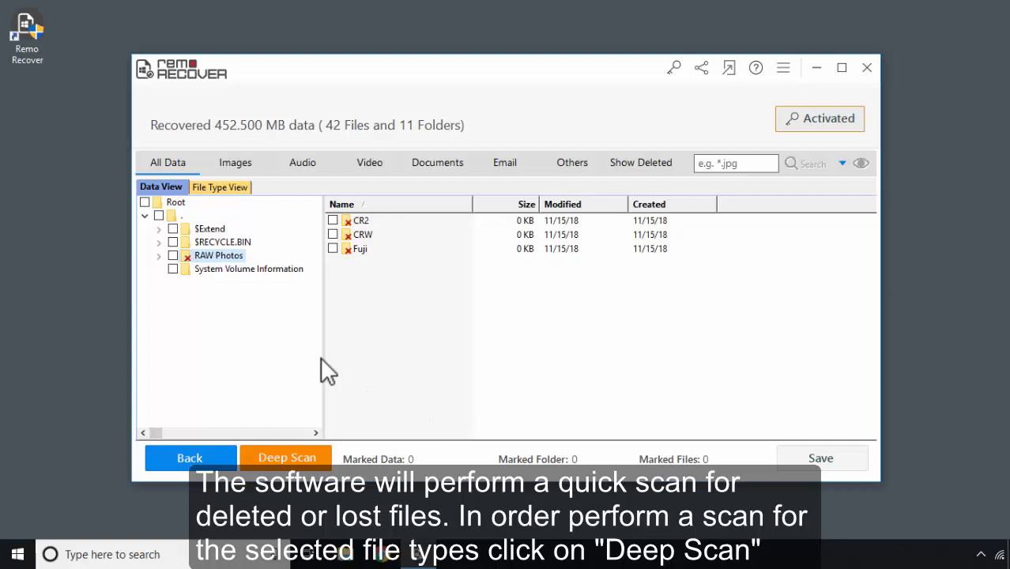
click(286, 458)
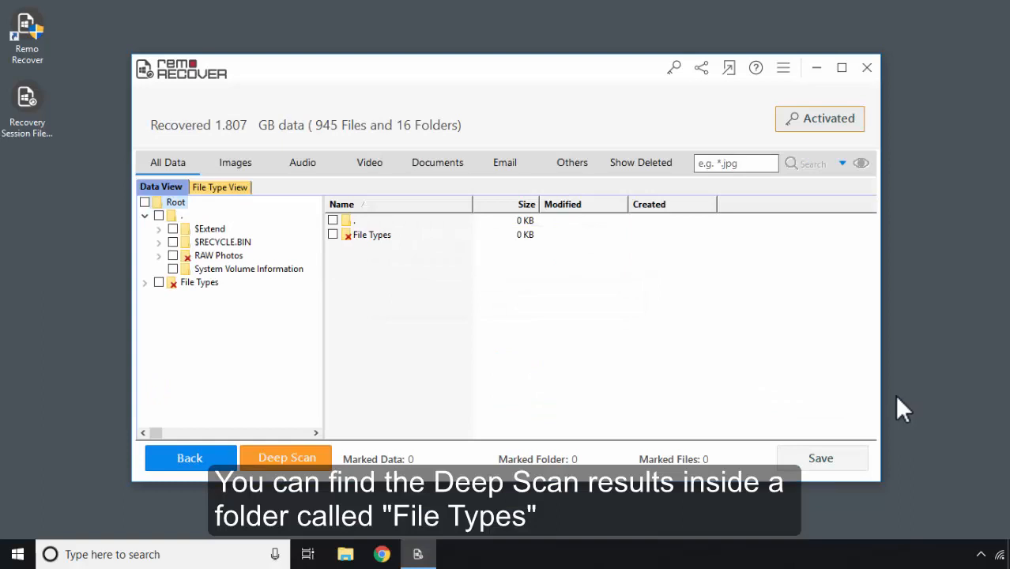
mouse_move(250, 298)
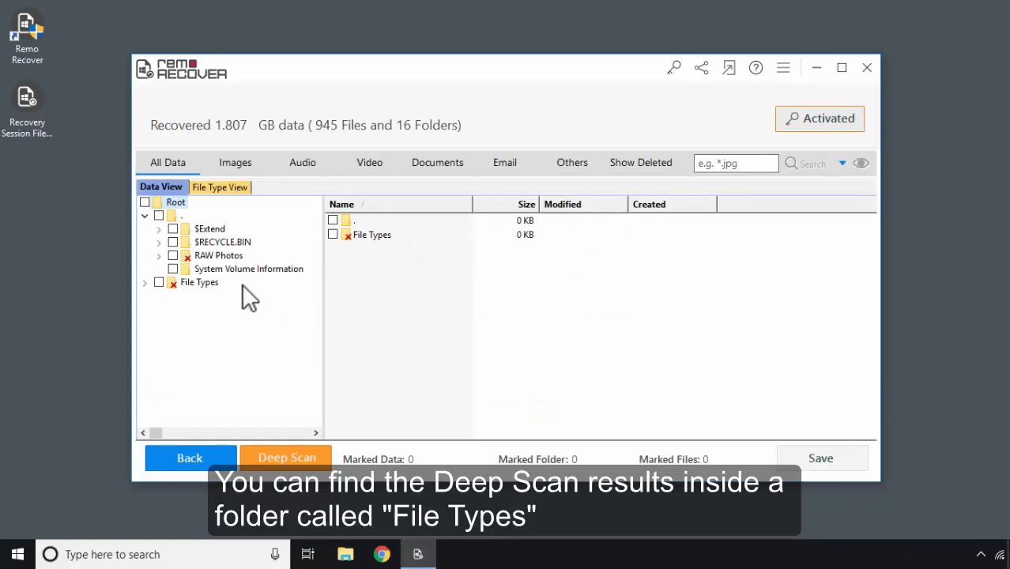
Browse the File Types results and preview a recovered CR2 image and file#10.jpeg.
click(145, 282)
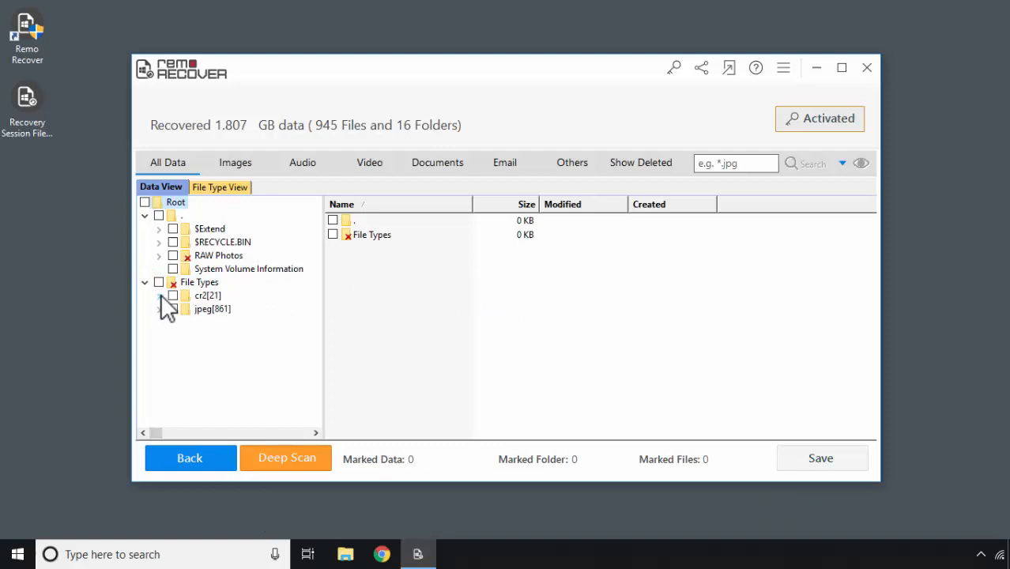
click(208, 295)
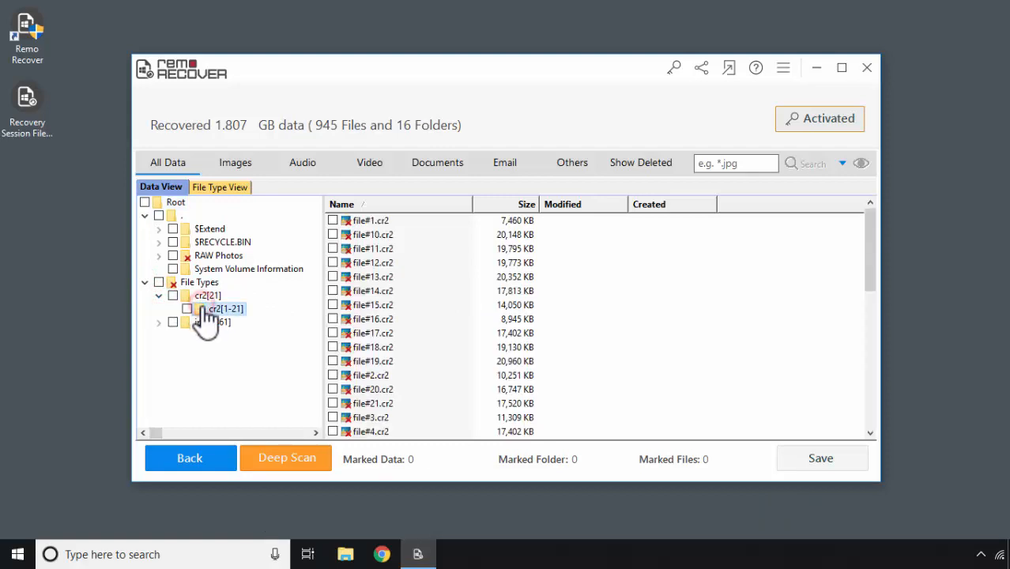
double_click(369, 291)
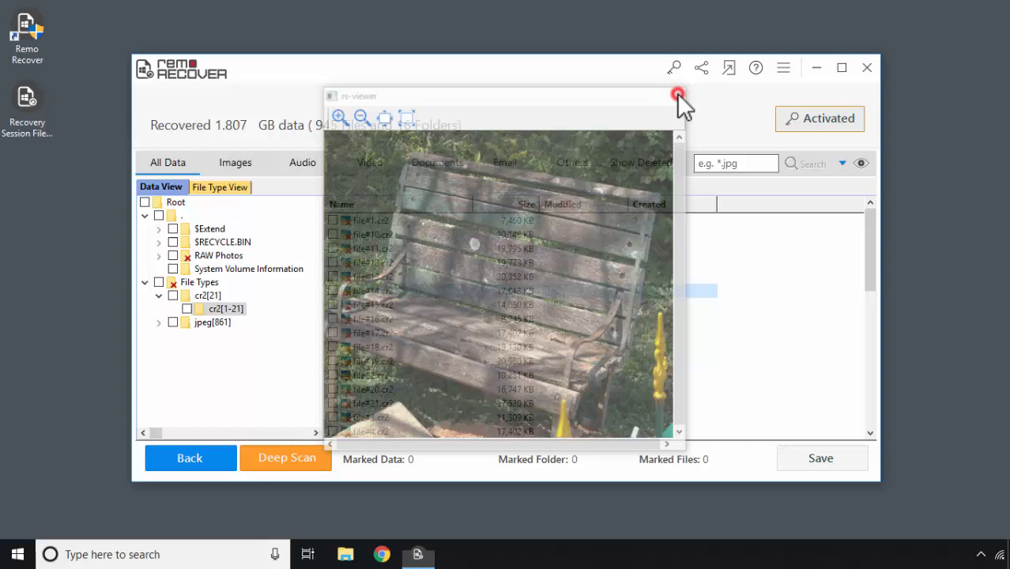
click(678, 95)
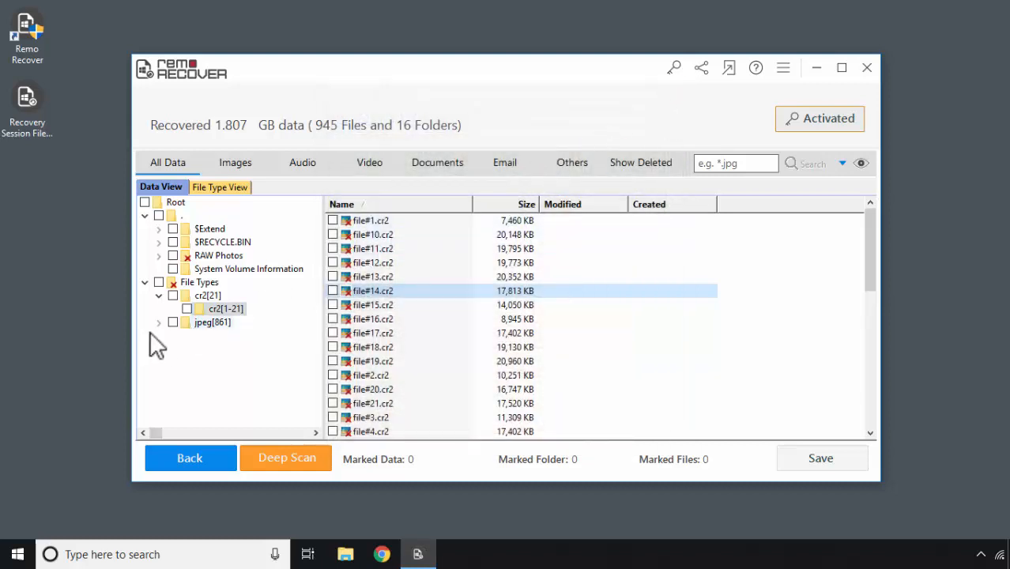
click(157, 322)
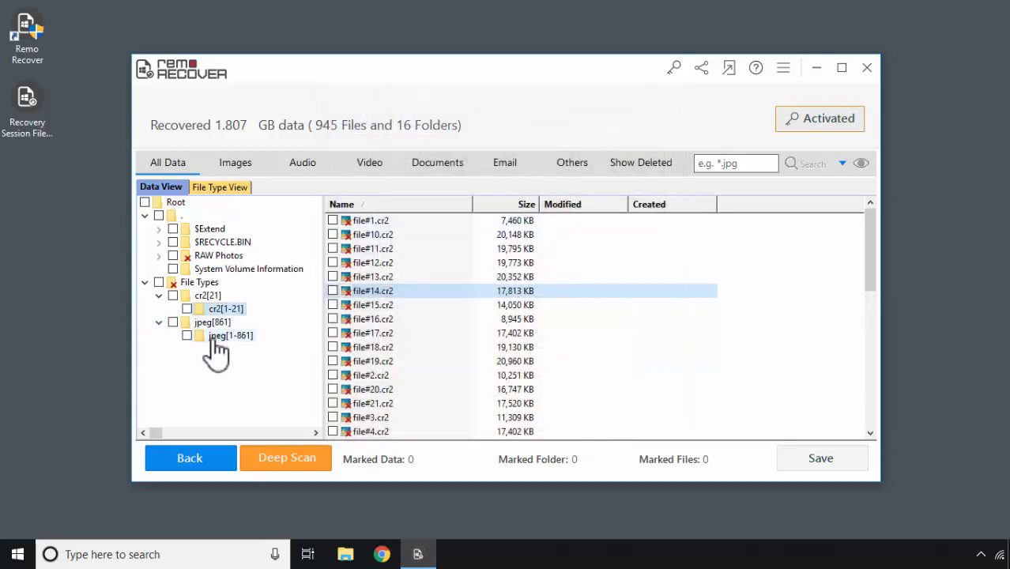
click(230, 335)
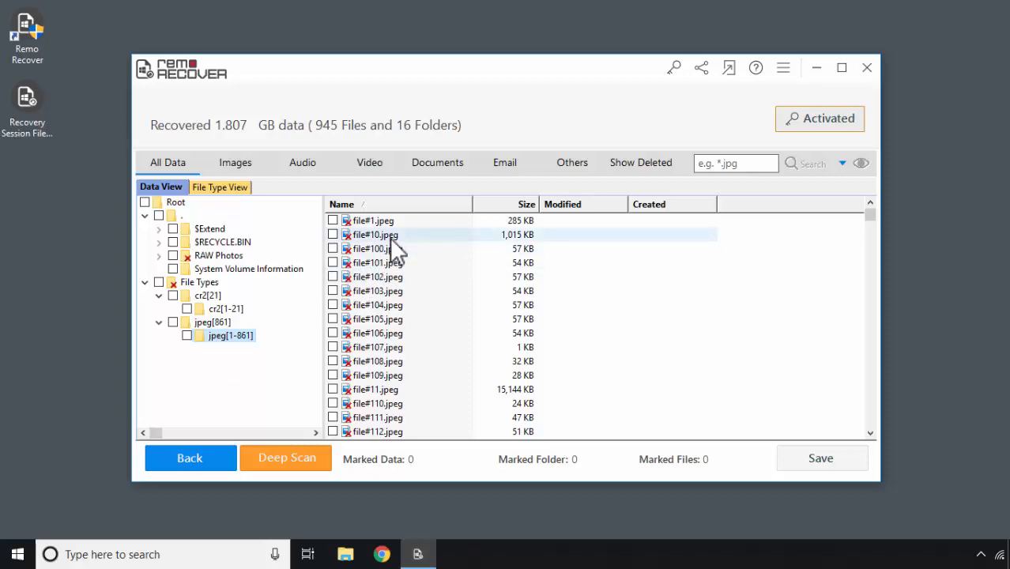
double_click(374, 234)
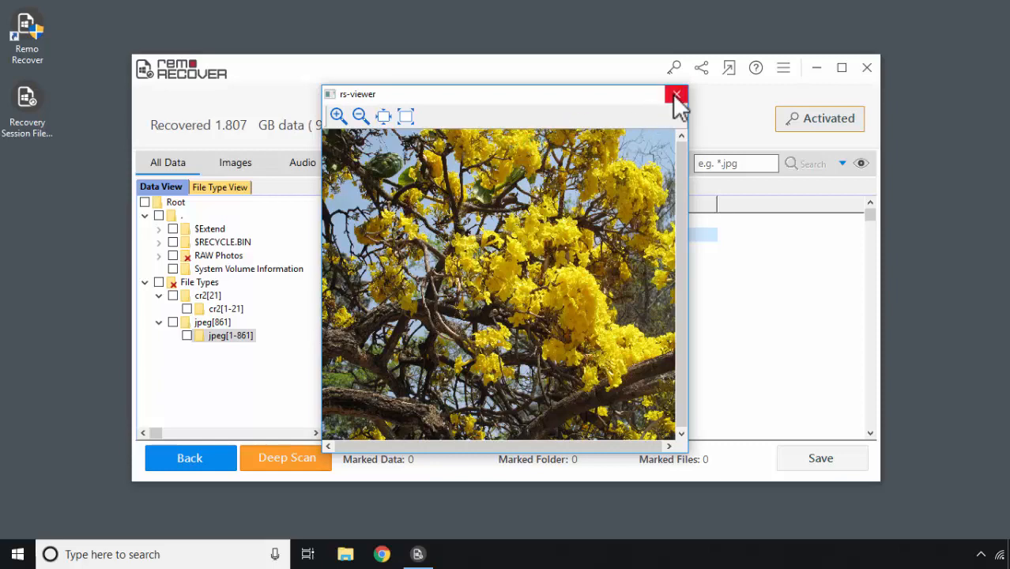
click(676, 95)
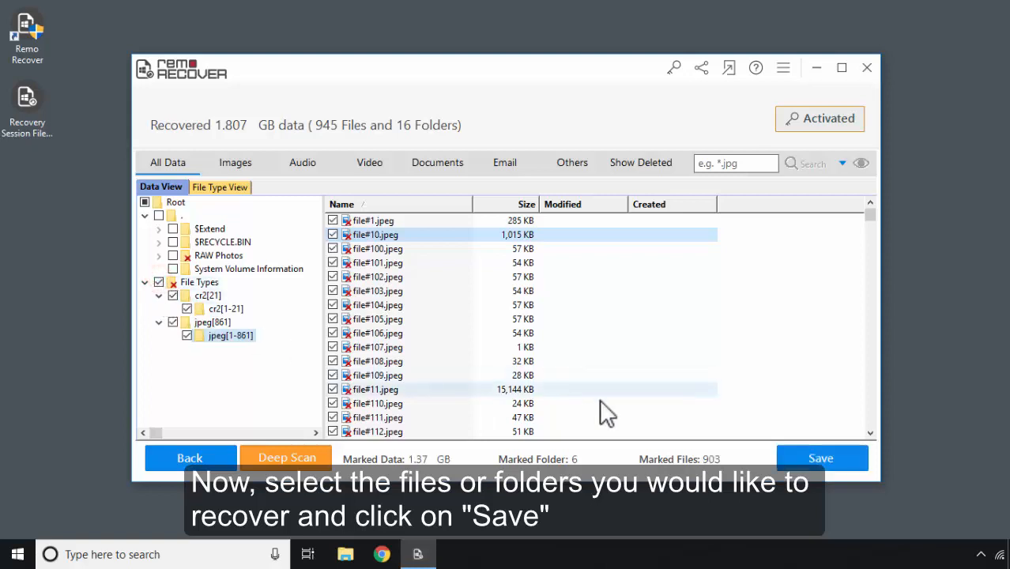
Save the 903 marked files, storing the recovery session file on the Desktop.
click(820, 459)
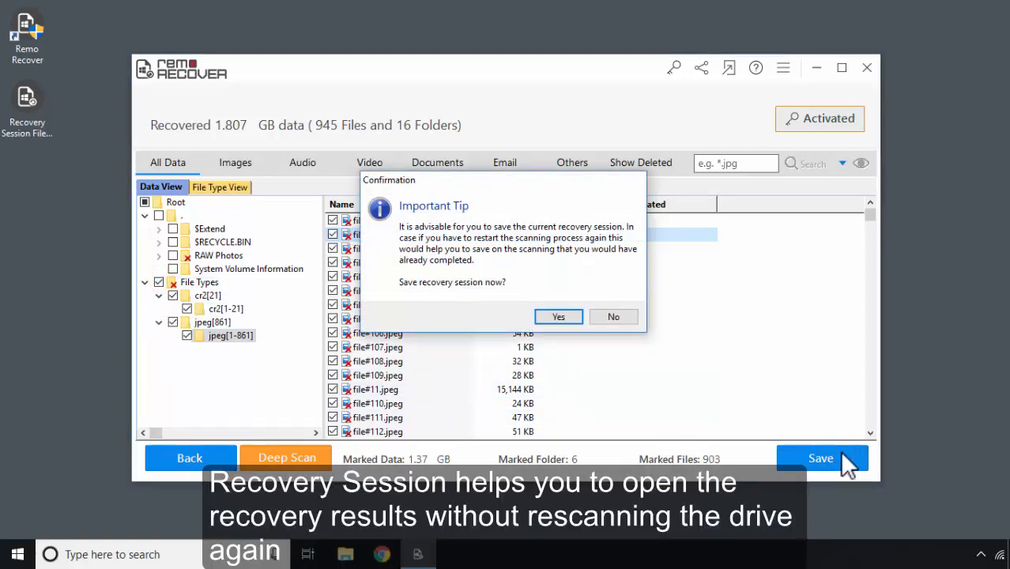
click(558, 317)
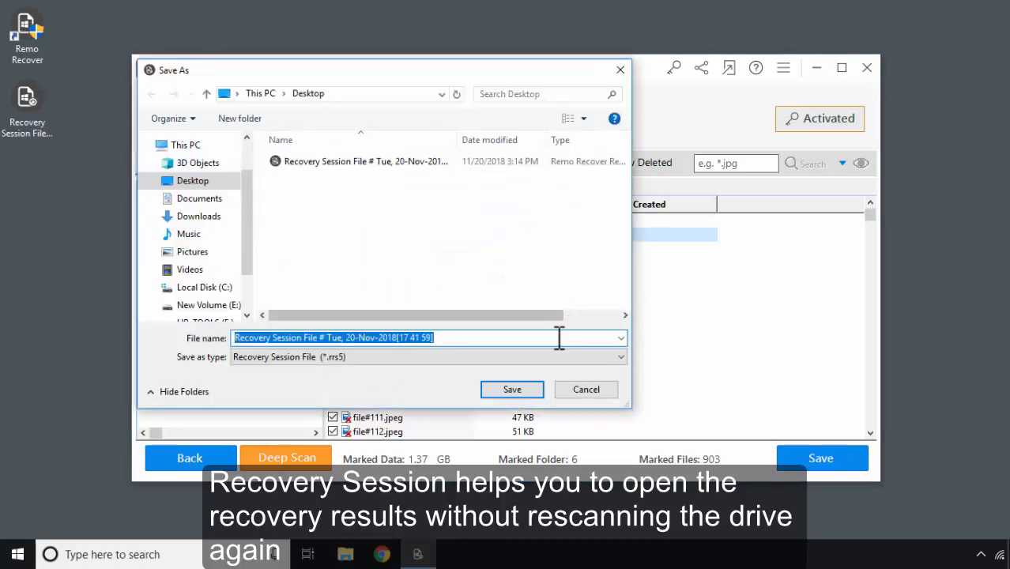
click(511, 389)
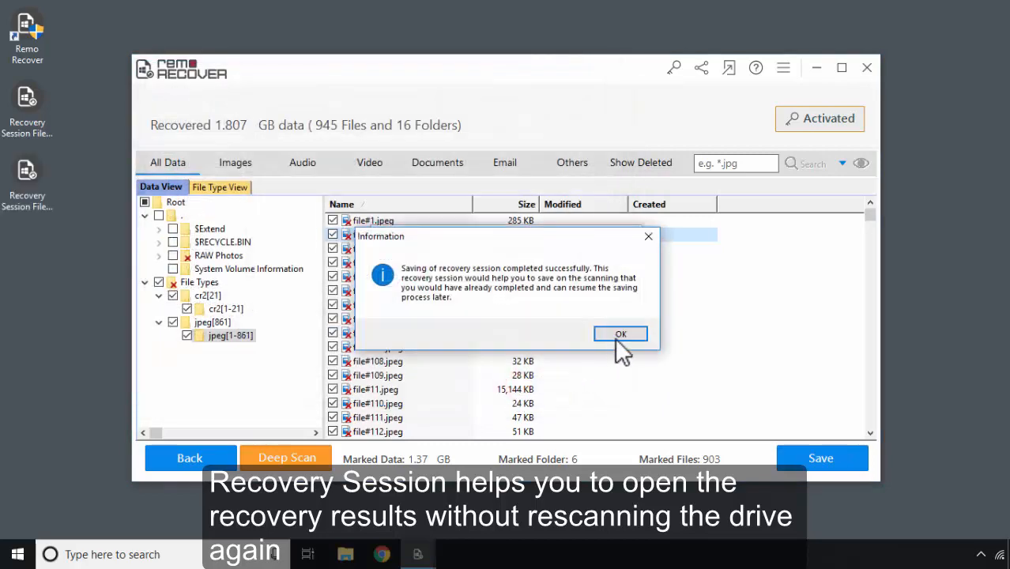
click(621, 334)
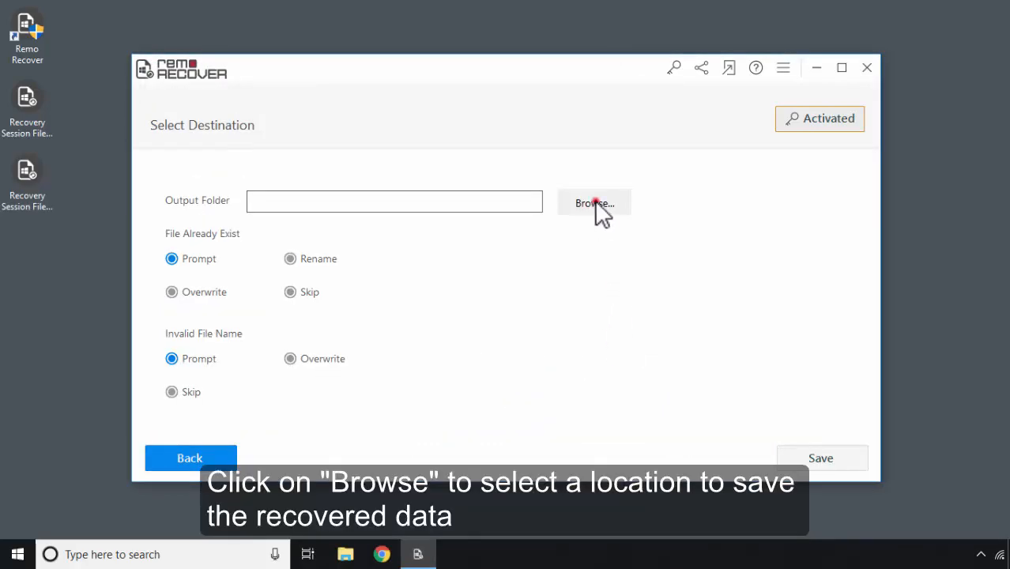
Create a 'Recovered data' desktop folder as the destination and start saving.
click(594, 203)
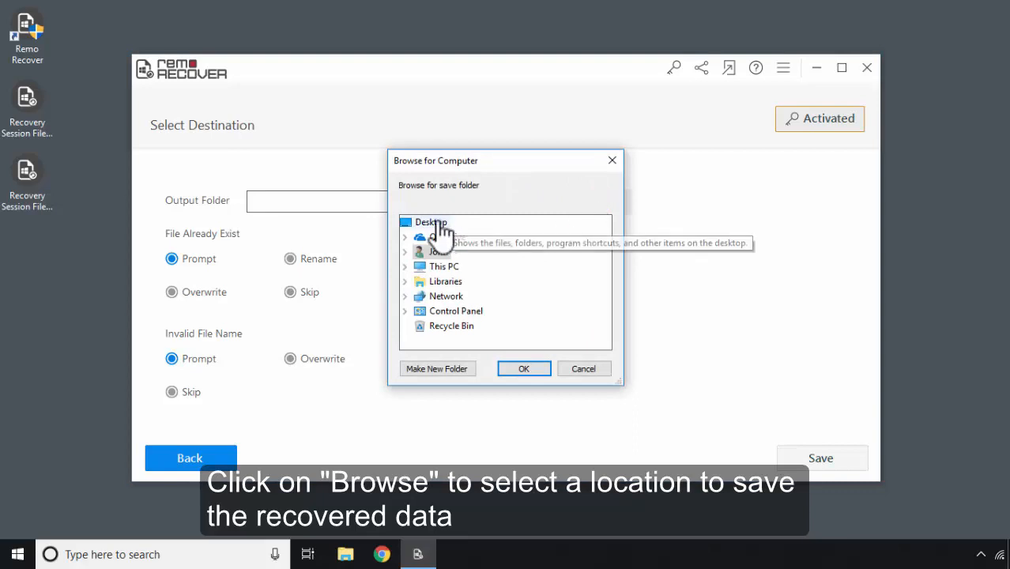
click(437, 368)
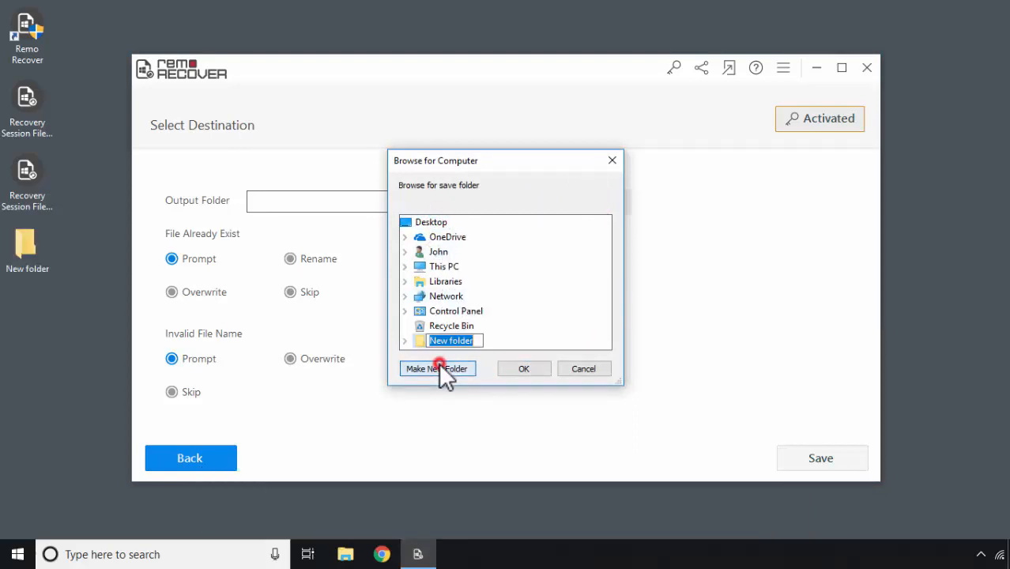
text(Recovere)
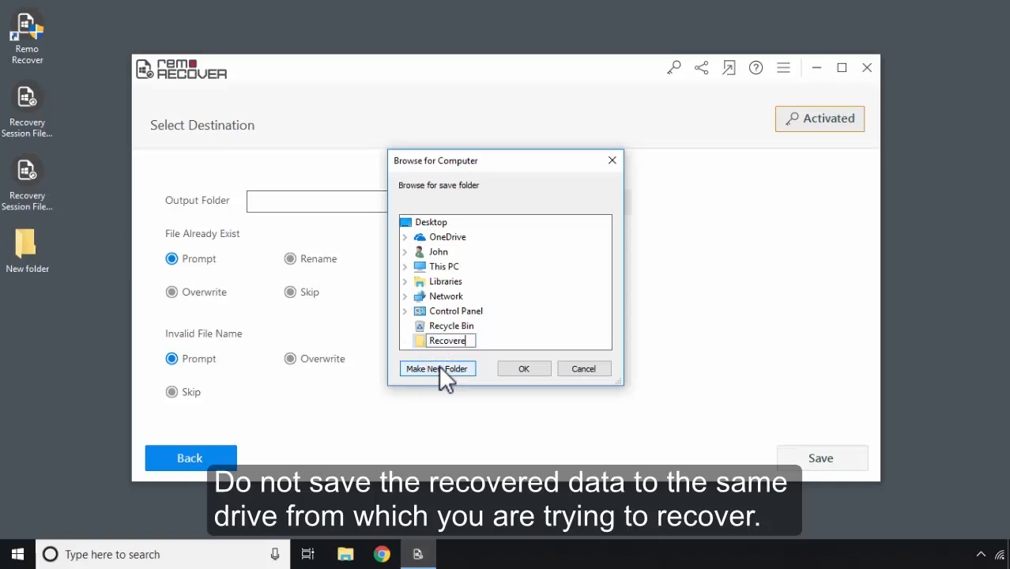
text(Recovered data)
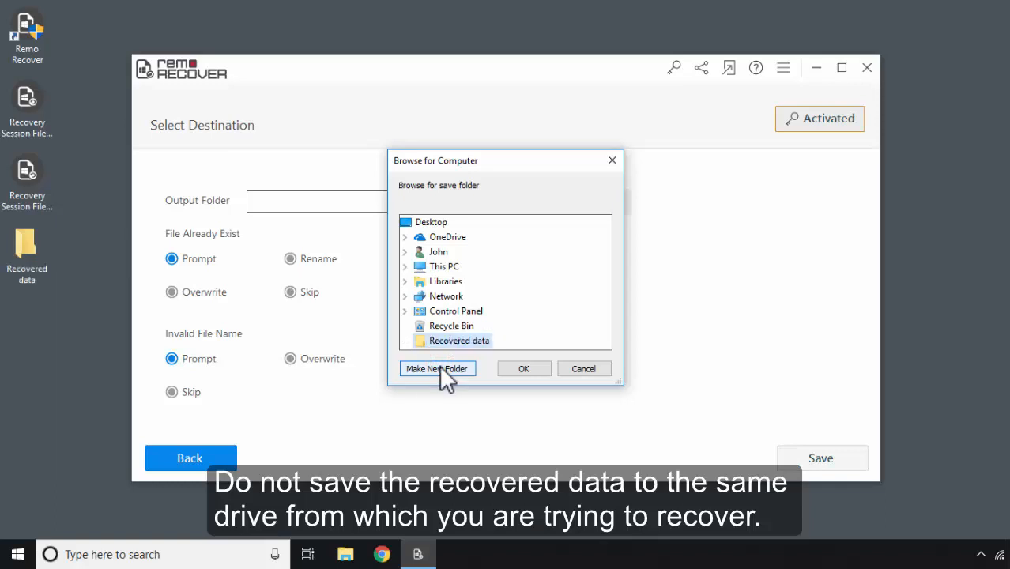
click(524, 368)
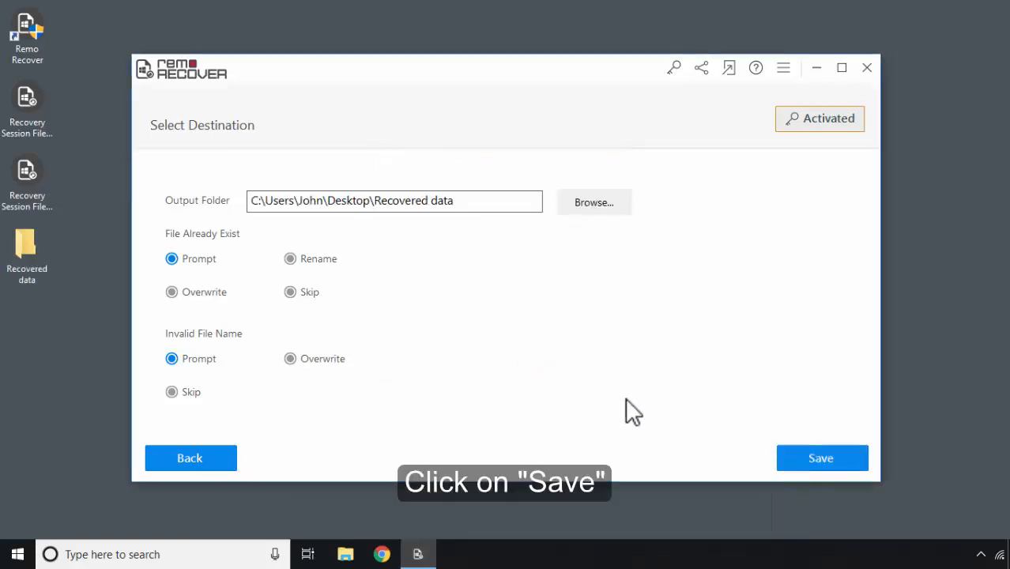
click(820, 458)
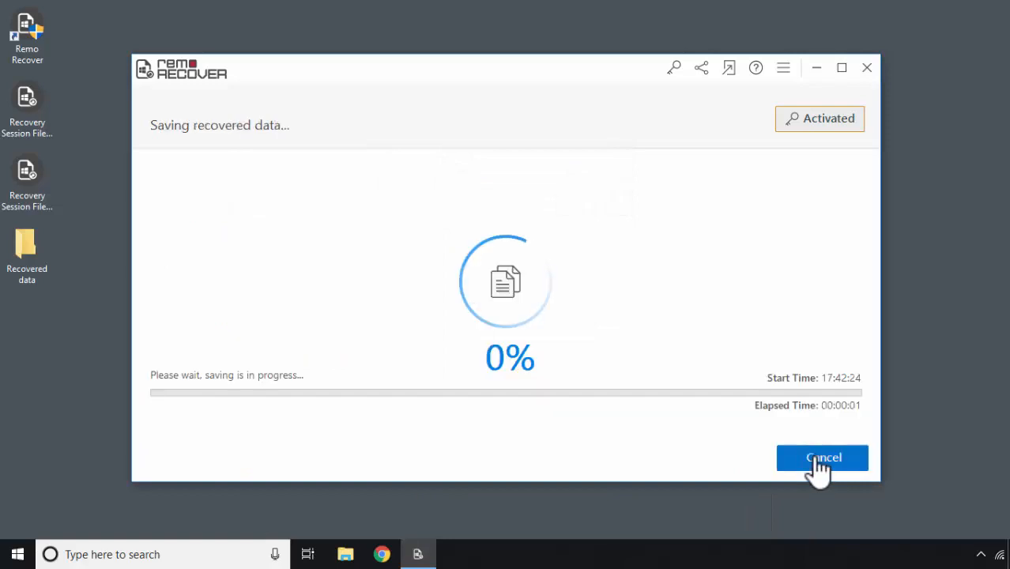
mouse_move(766, 514)
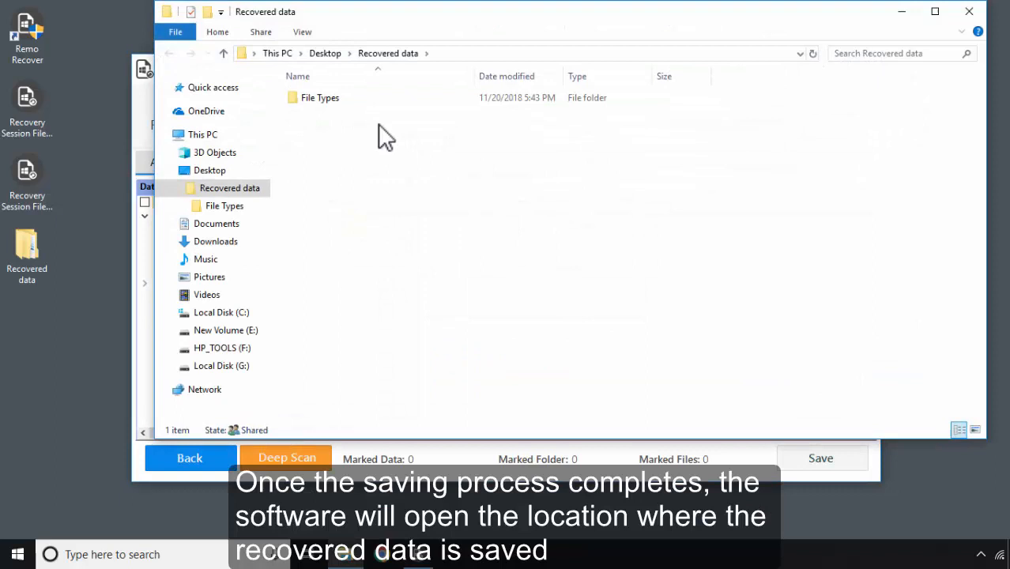
Navigate into Recovered data > File Types > cr2[1-21] in File Explorer.
double_click(320, 97)
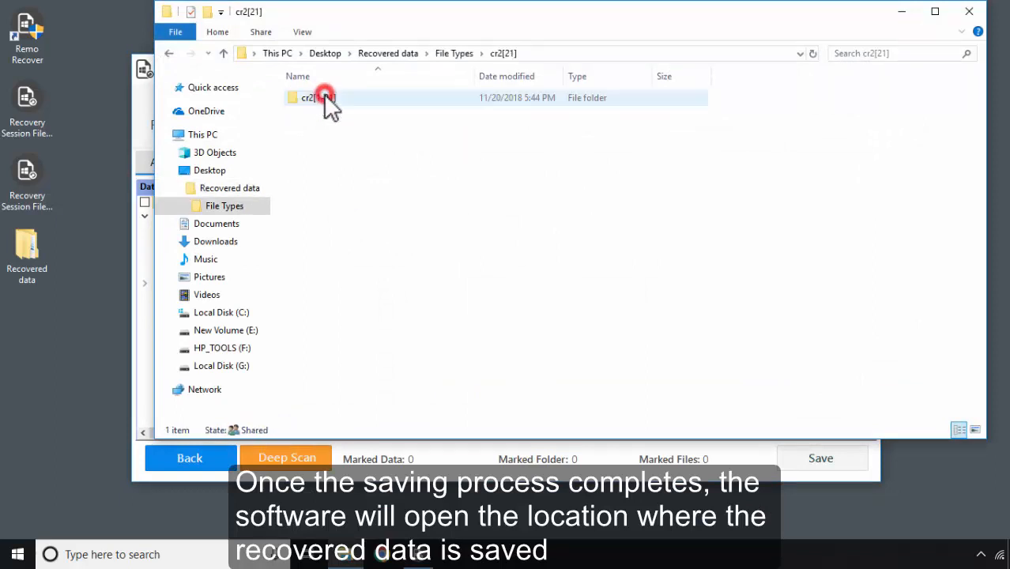
double_click(320, 97)
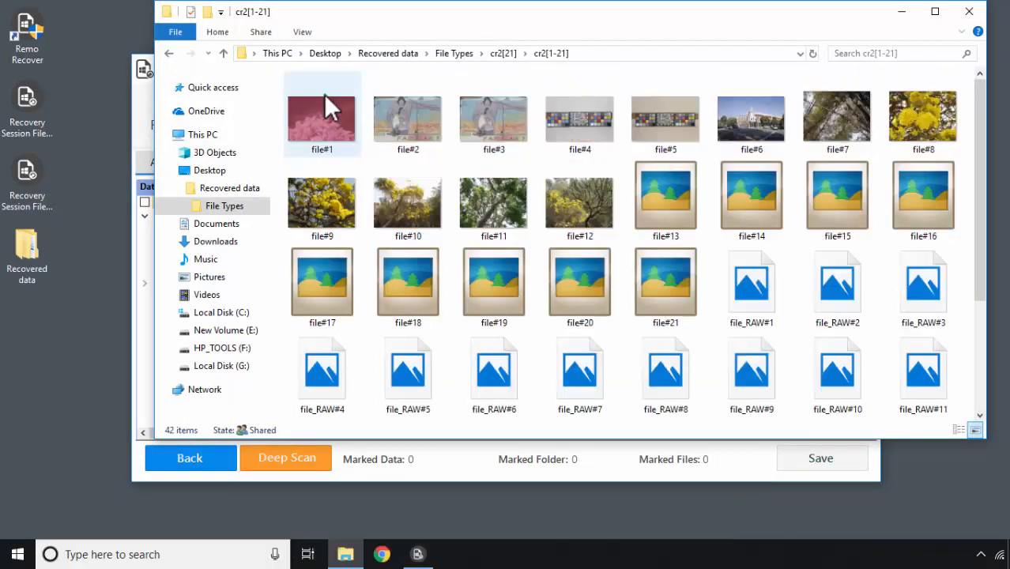